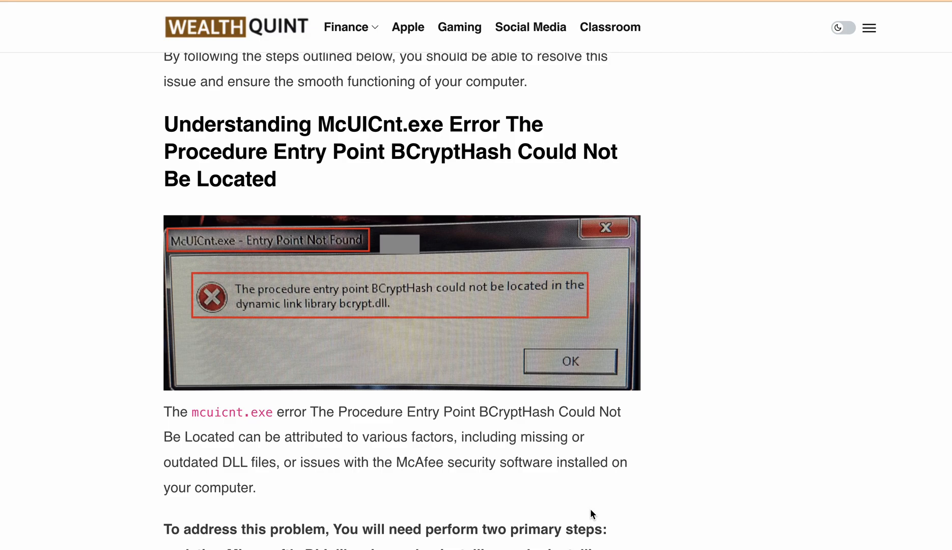
# - Scroll the McUICnt.exe error article down to Step 1's Visual C++ Redistributable download links
pyautogui.scroll(-3)
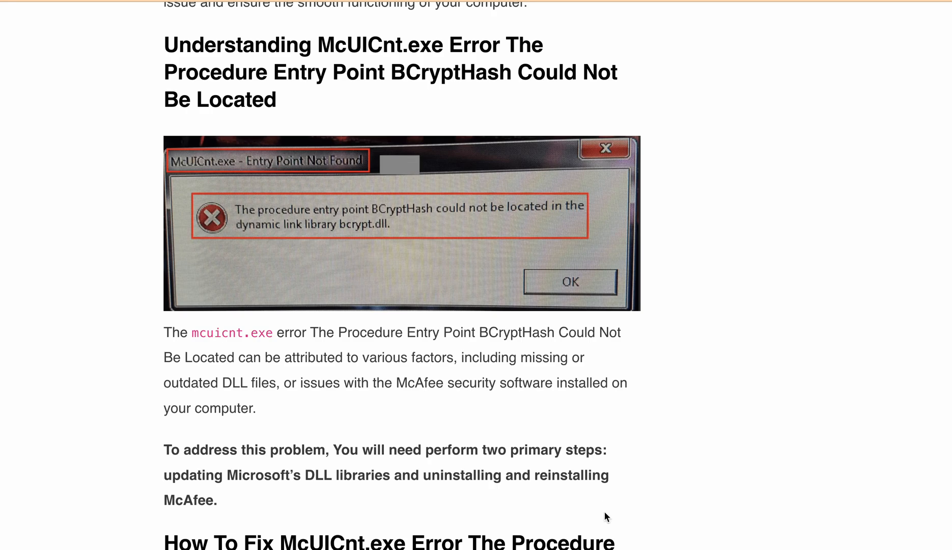
pyautogui.moveTo(549, 467)
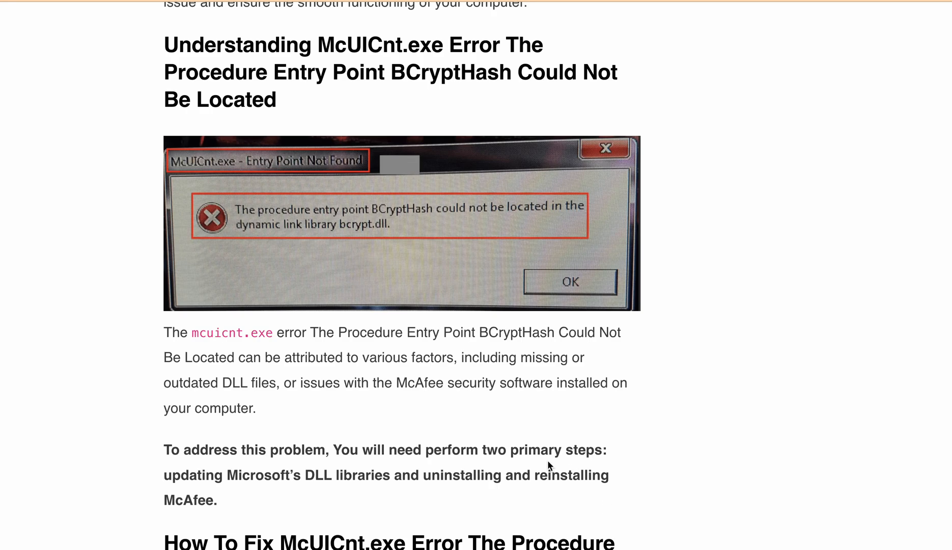
pyautogui.scroll(-3)
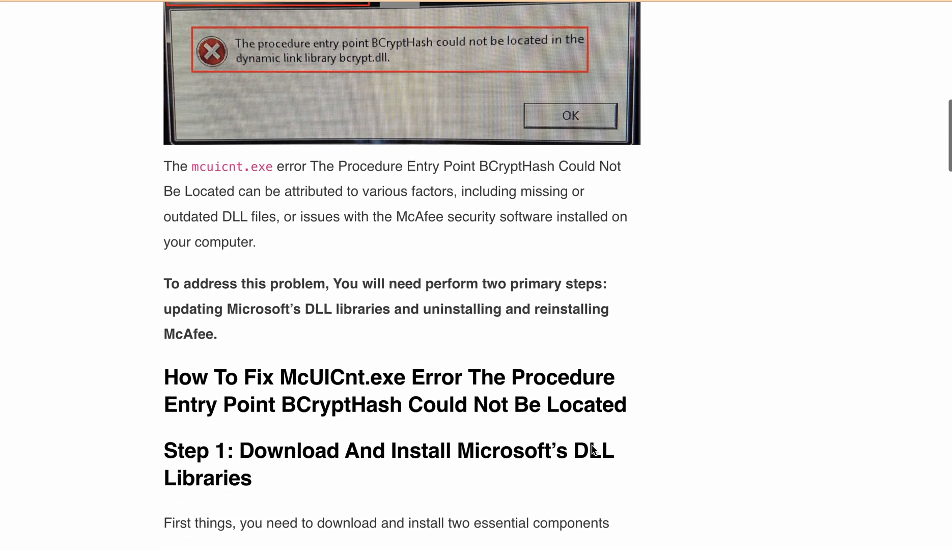
pyautogui.scroll(-3)
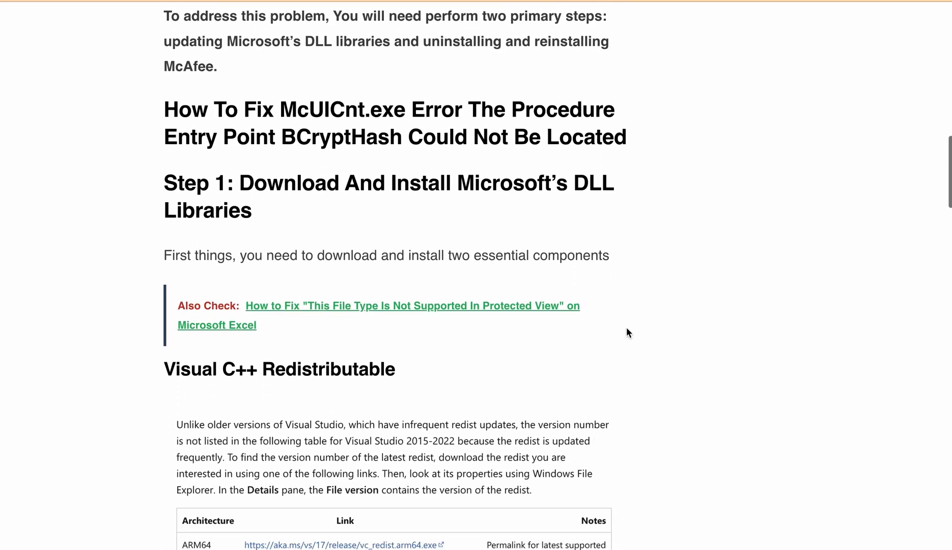
pyautogui.scroll(-3)
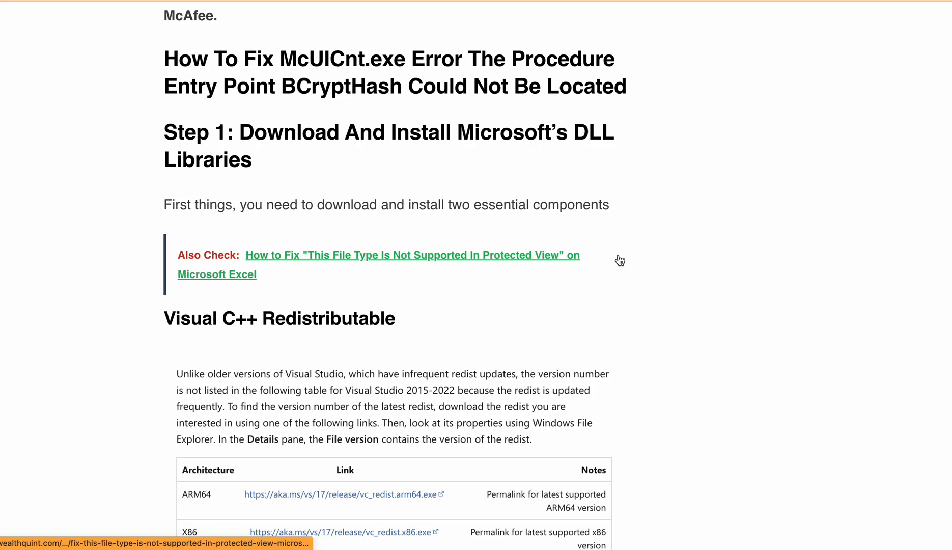
pyautogui.scroll(-3)
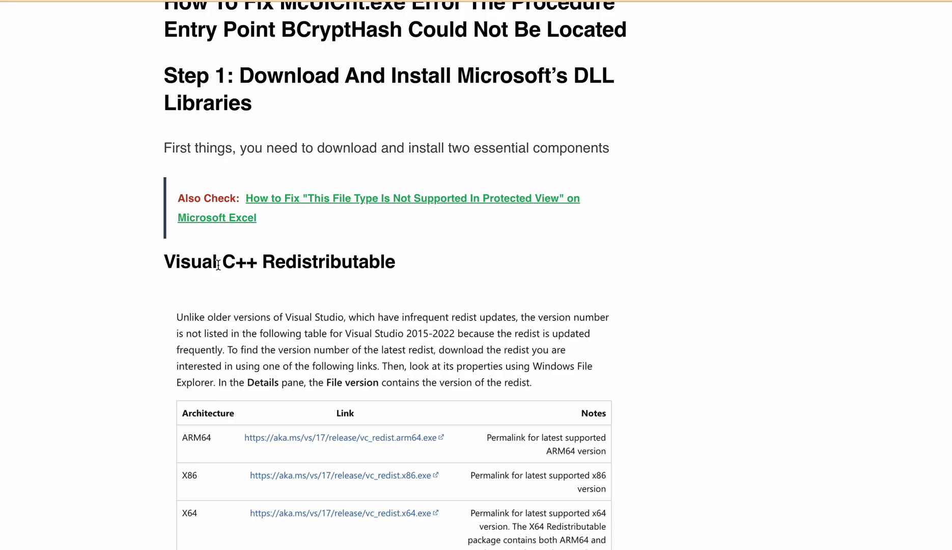
pyautogui.moveTo(633, 293)
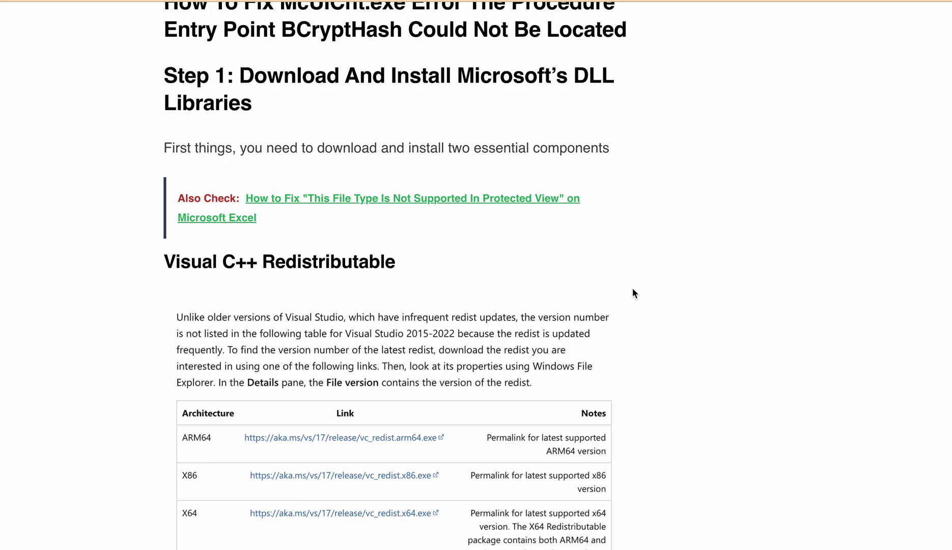
pyautogui.scroll(-3)
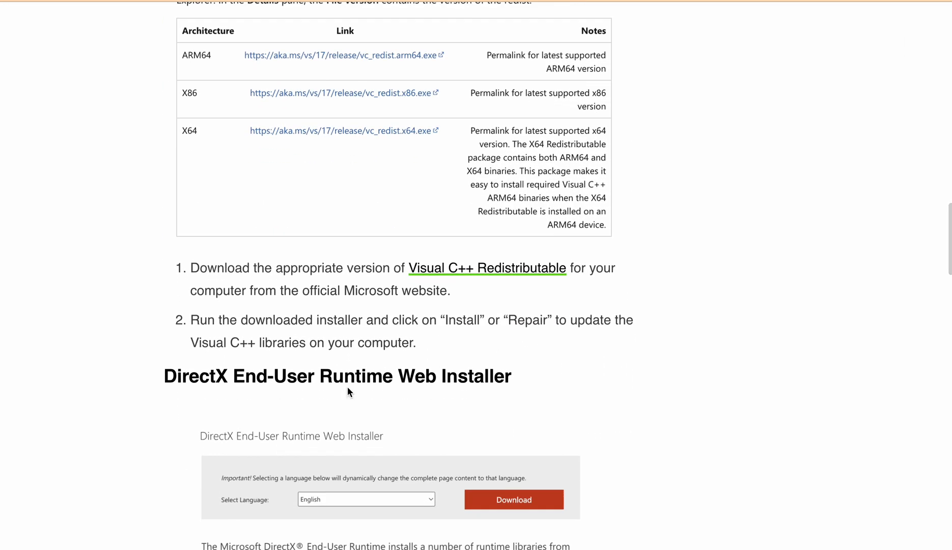
pyautogui.moveTo(646, 299)
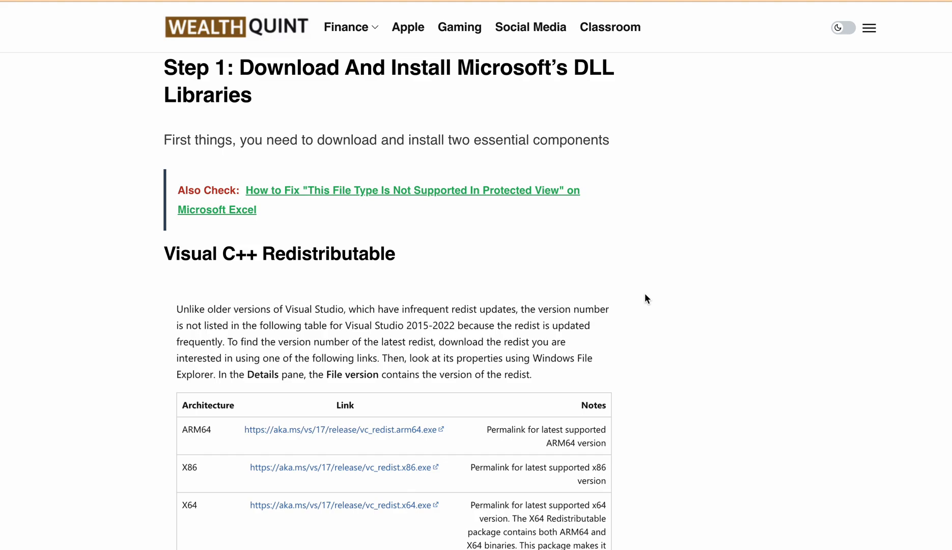
pyautogui.scroll(-3)
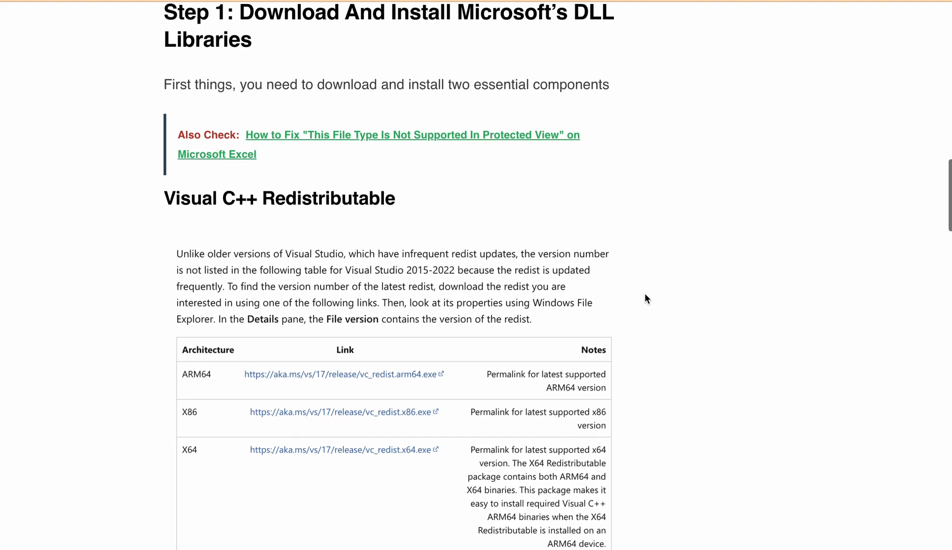
pyautogui.scroll(-3)
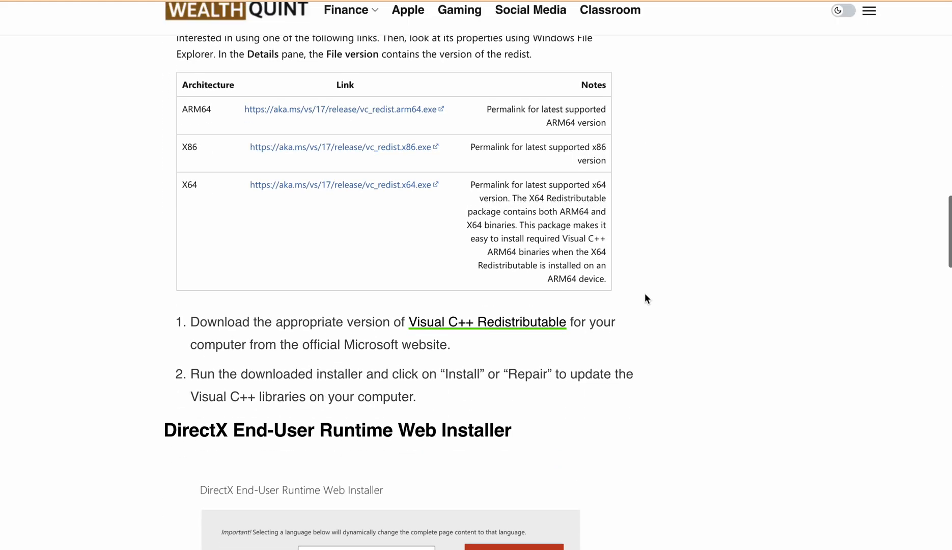
pyautogui.moveTo(467, 329)
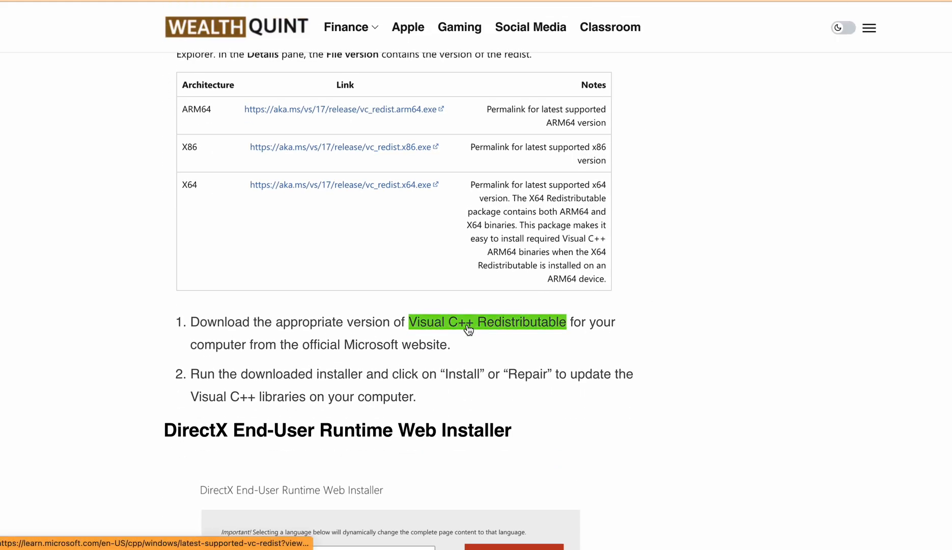
# - From the Microsoft Learn redistributable table, download the X64 vc_redist.x64.exe installer
pyautogui.click(469, 322)
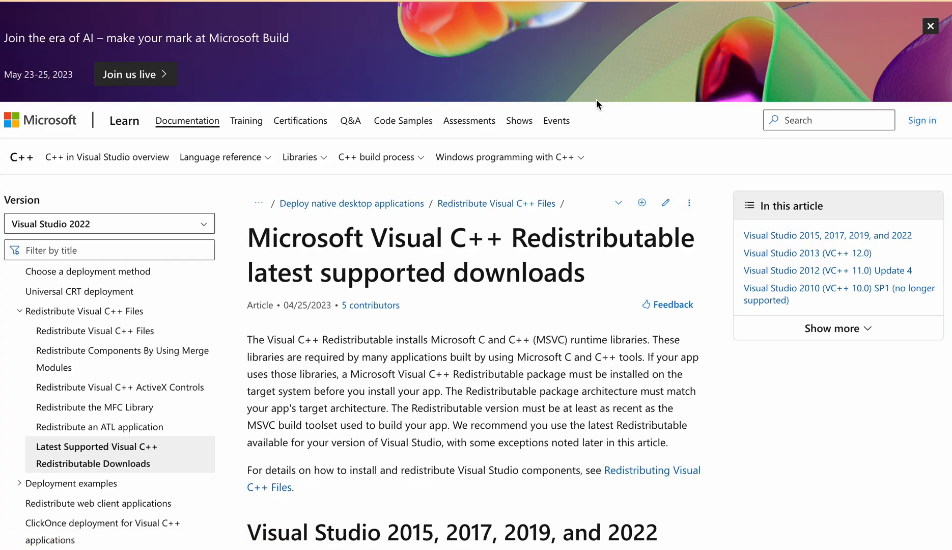
pyautogui.moveTo(486, 256)
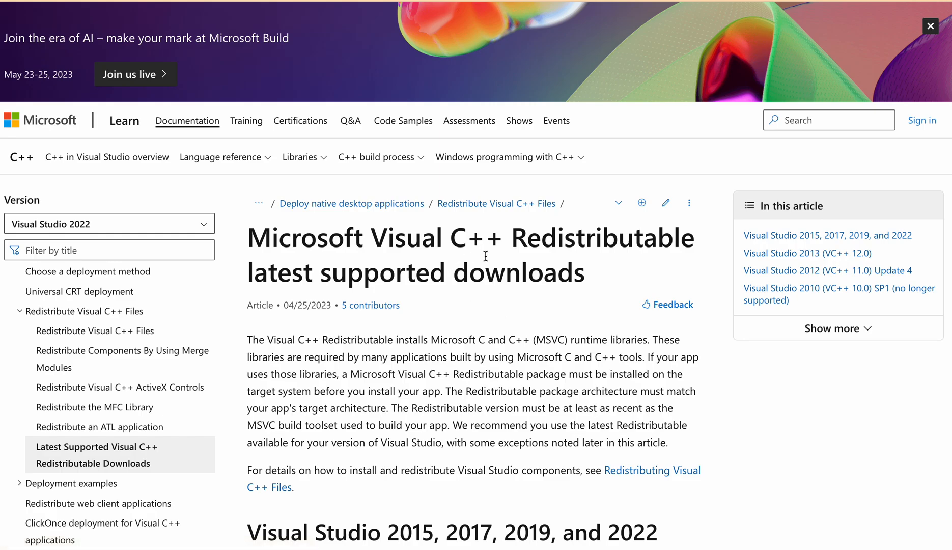
pyautogui.moveTo(571, 297)
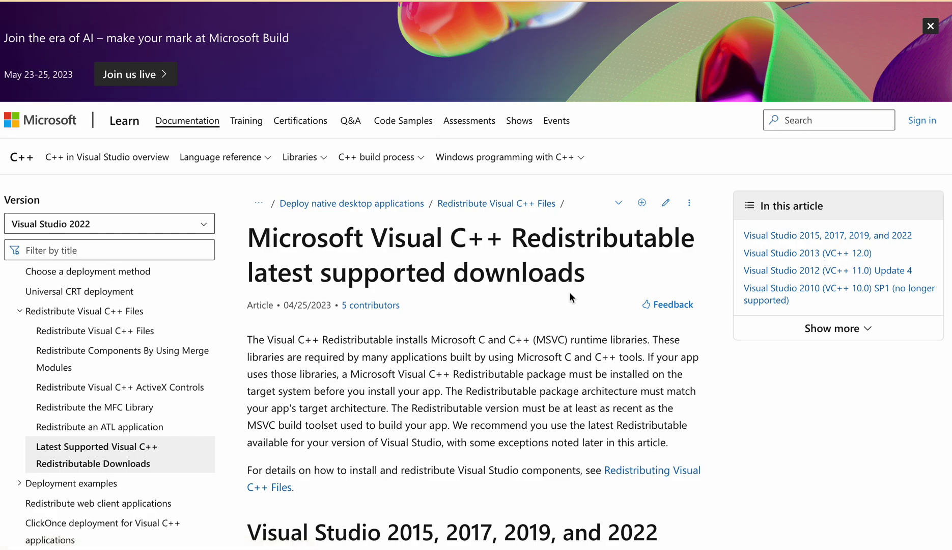
pyautogui.scroll(-3)
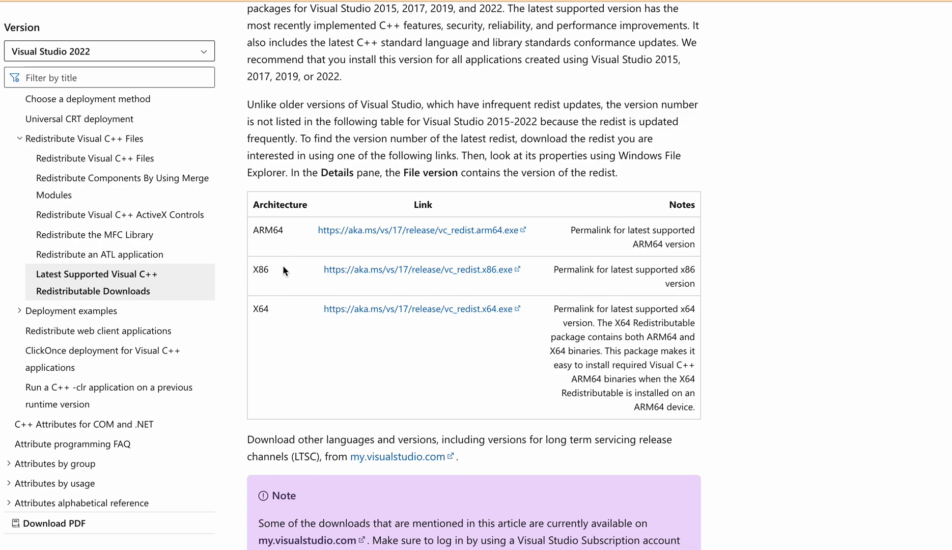
pyautogui.moveTo(250, 308); pyautogui.dragTo(539, 308)
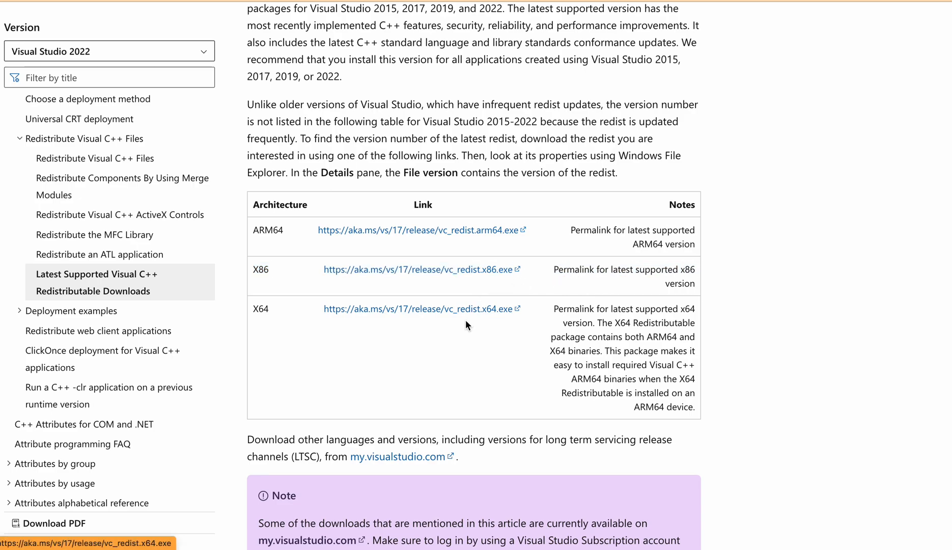
pyautogui.click(417, 308)
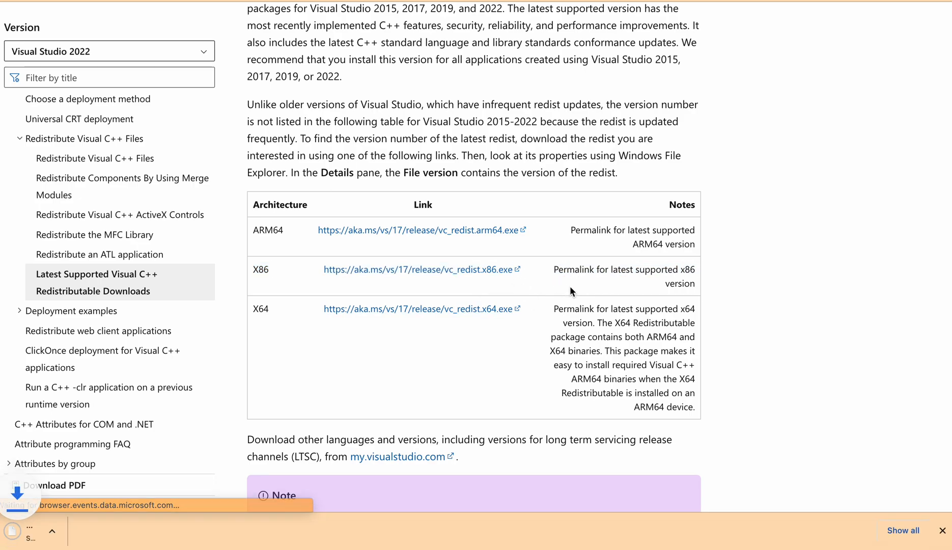
pyautogui.click(417, 309)
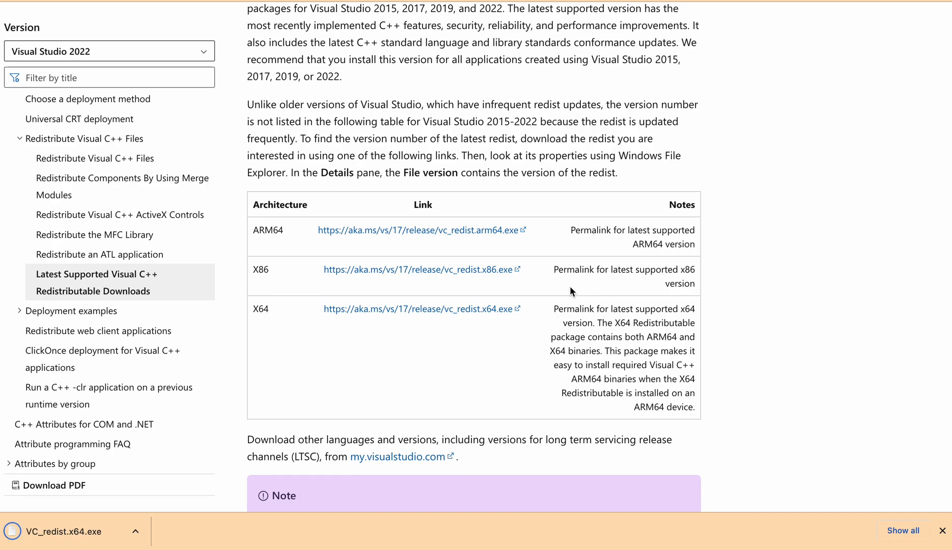
pyautogui.moveTo(604, 207)
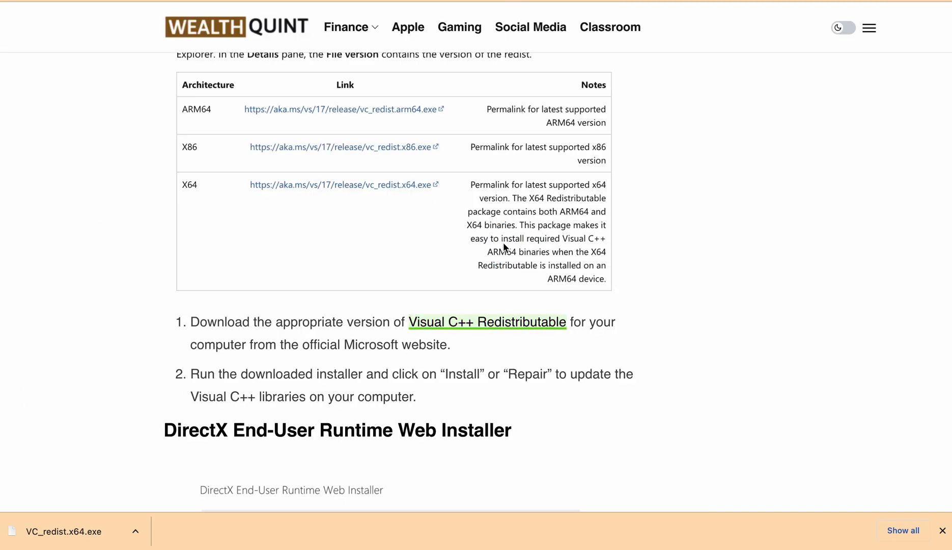
# - Keep English as the language and review the DirectX web installer's file details
pyautogui.scroll(-3)
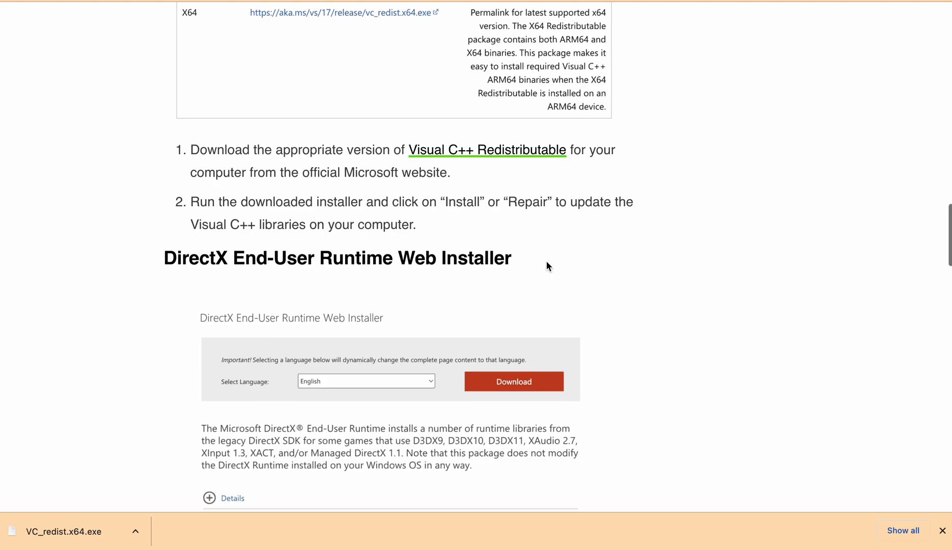
pyautogui.scroll(-3)
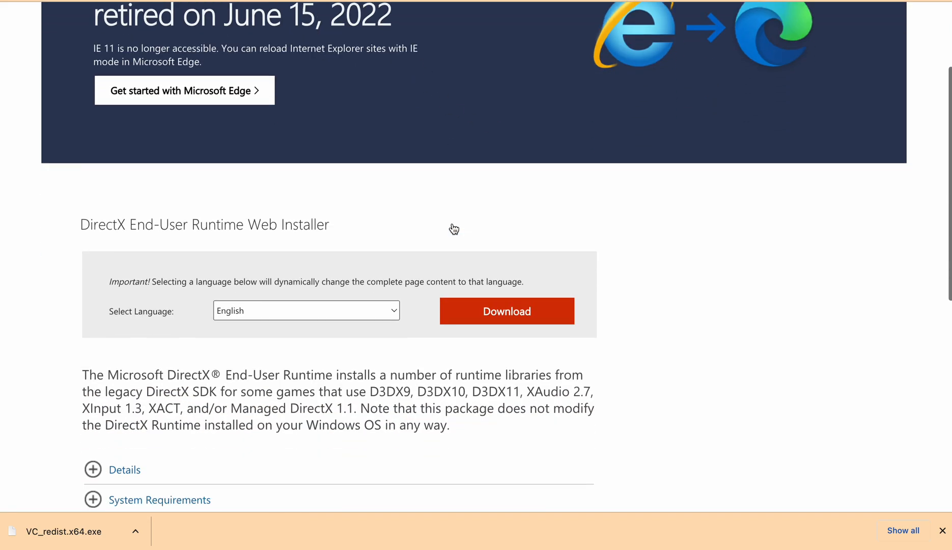
pyautogui.click(306, 311)
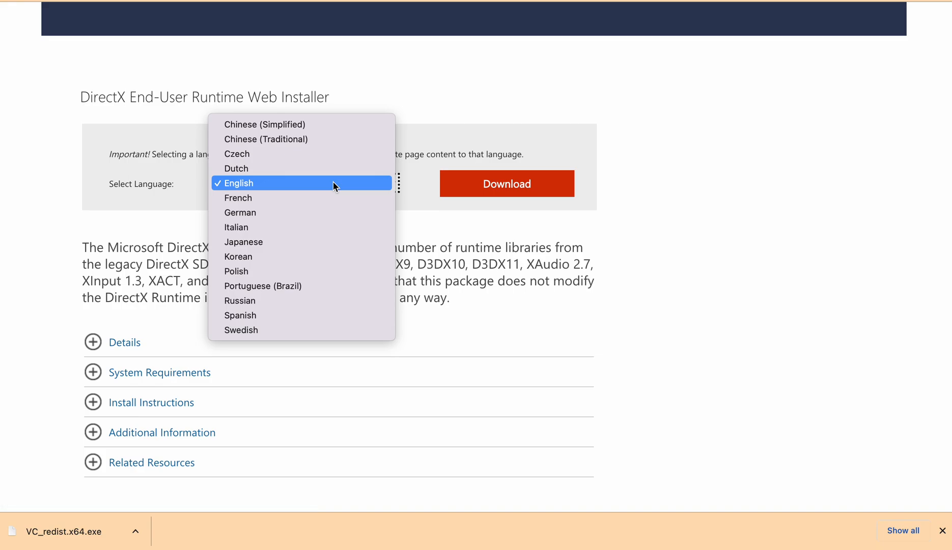
pyautogui.click(239, 184)
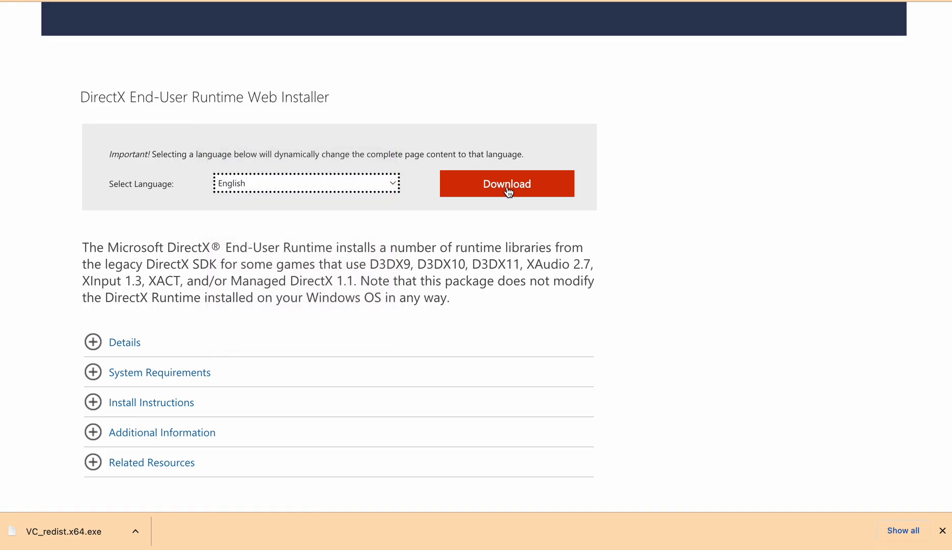
pyautogui.click(93, 342)
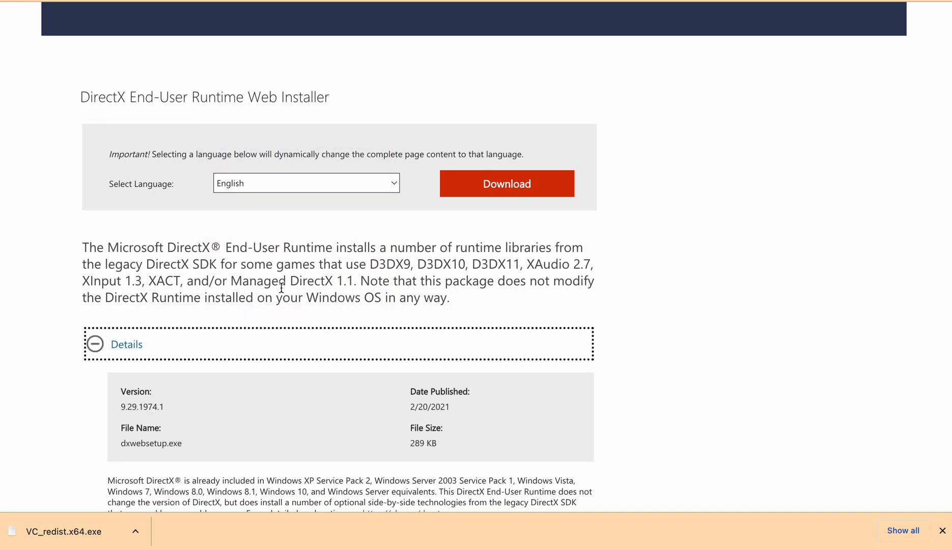
# - Download the DirectX End-User Runtime Web Installer
pyautogui.scroll(-3)
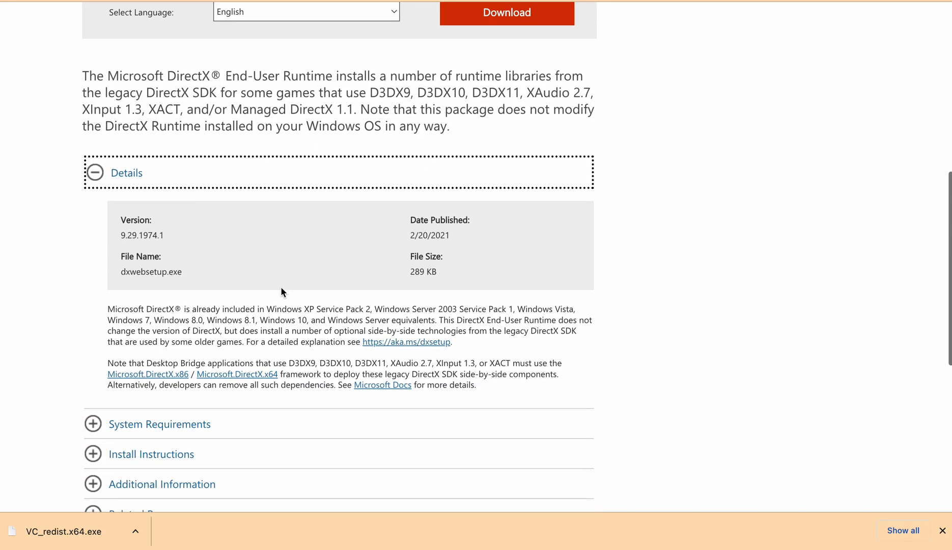
pyautogui.click(159, 423)
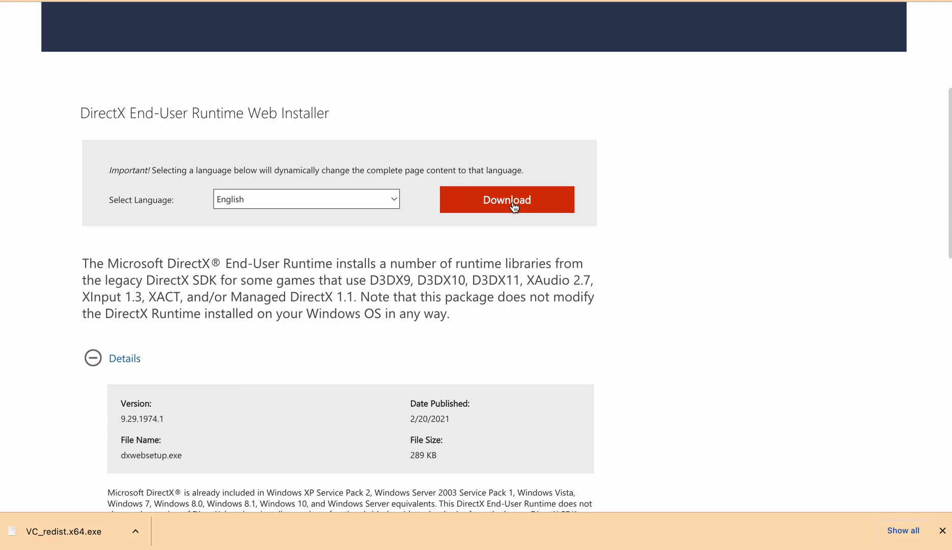
pyautogui.click(507, 199)
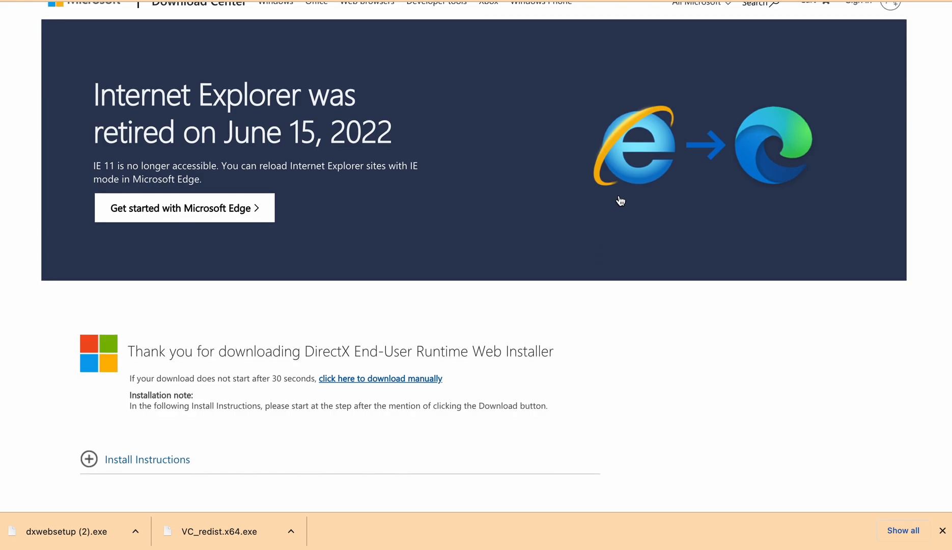
# - Scroll the DirectX download thank-you page to its install instructions
pyautogui.scroll(-3)
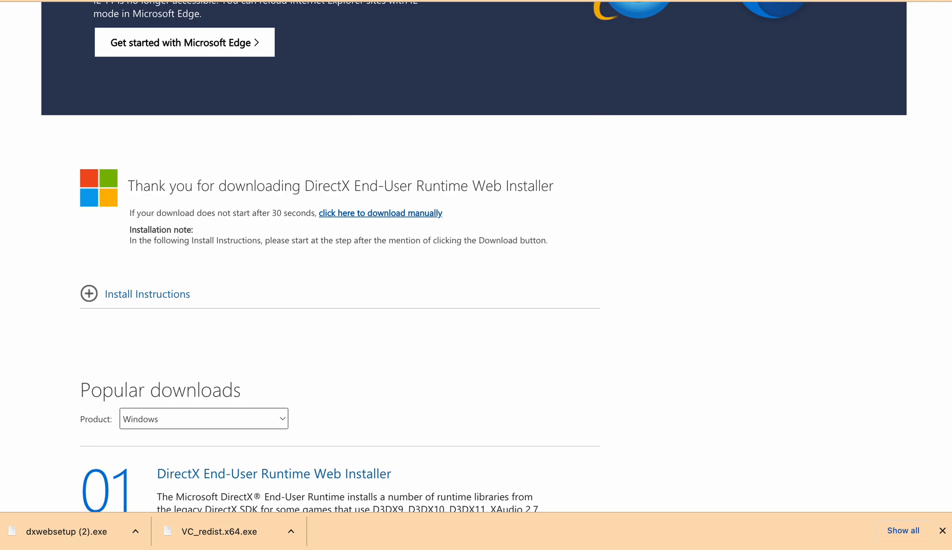
pyautogui.moveTo(583, 111)
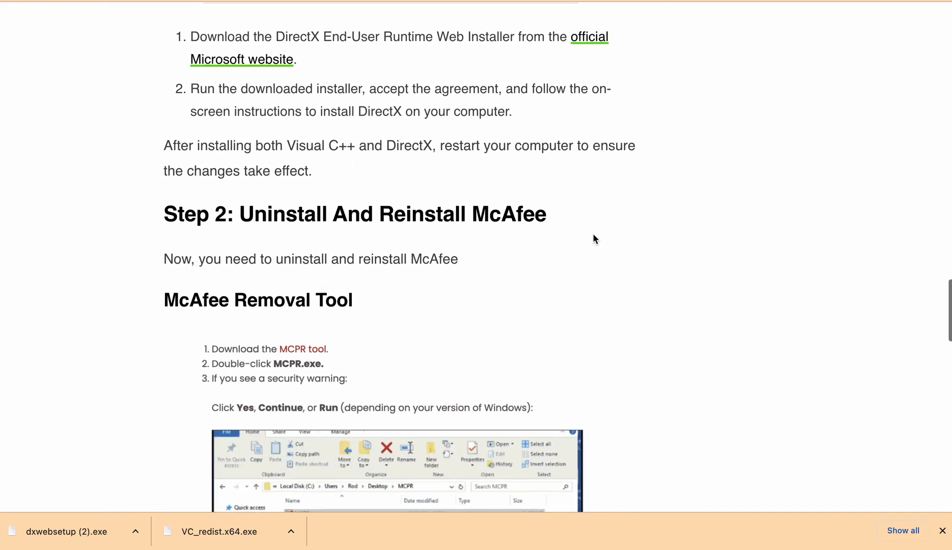
# - Scroll through the article's McAfee Removal Tool steps to reach the MCPR tool link
pyautogui.scroll(-3)
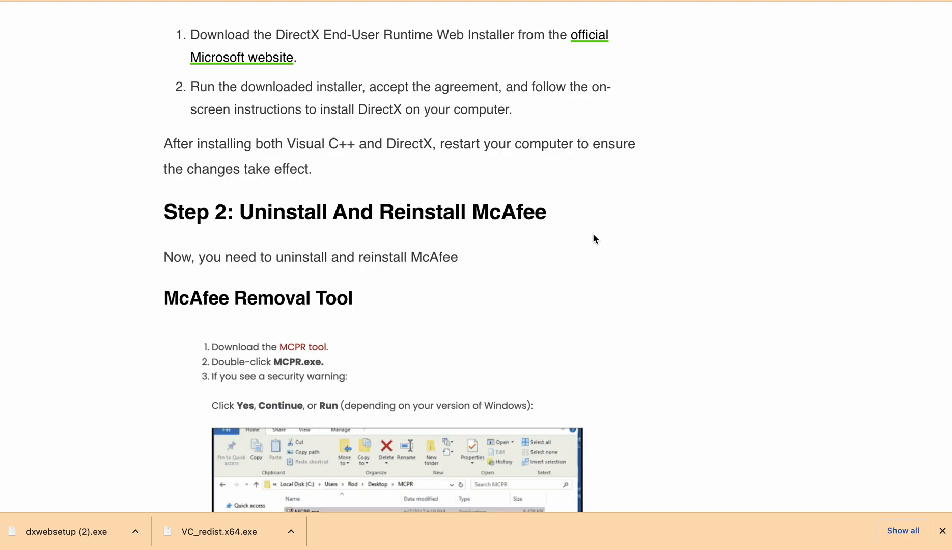
pyautogui.scroll(-3)
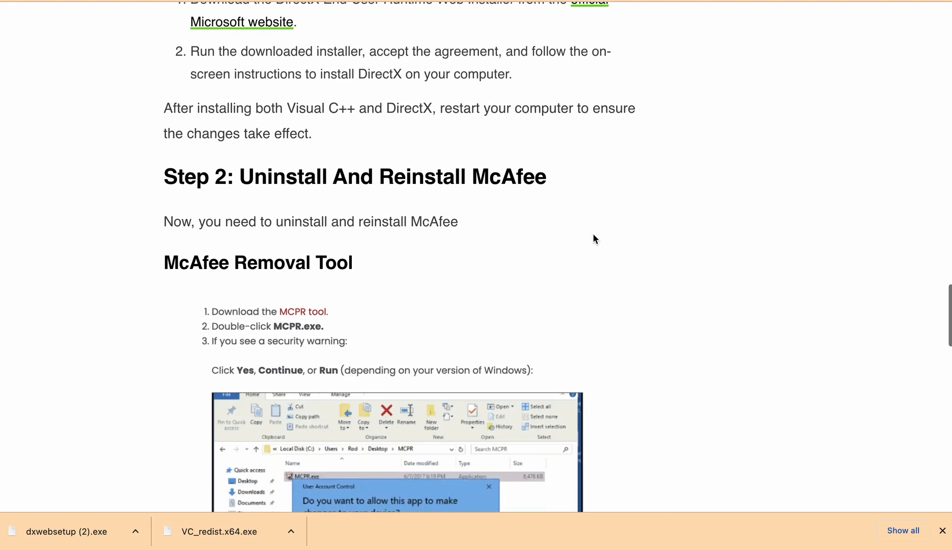
pyautogui.scroll(-3)
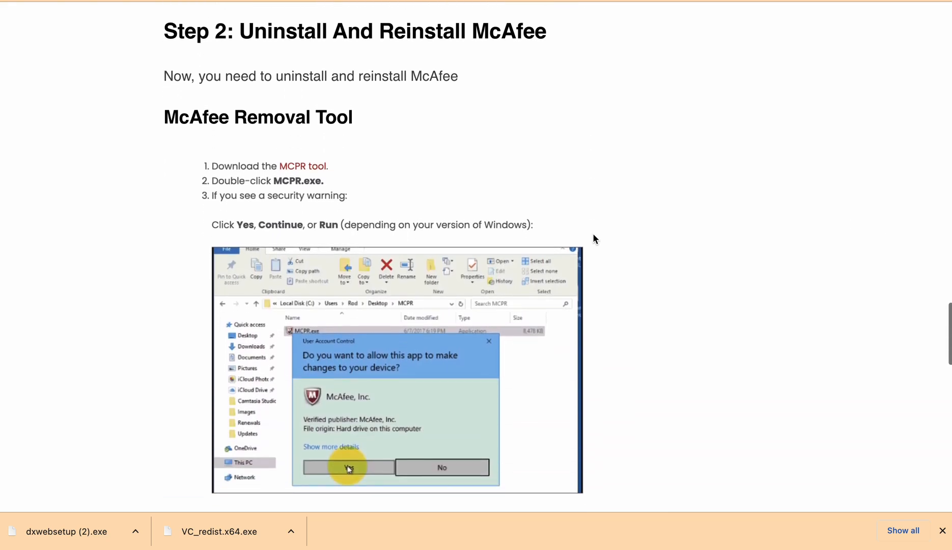
pyautogui.scroll(-3)
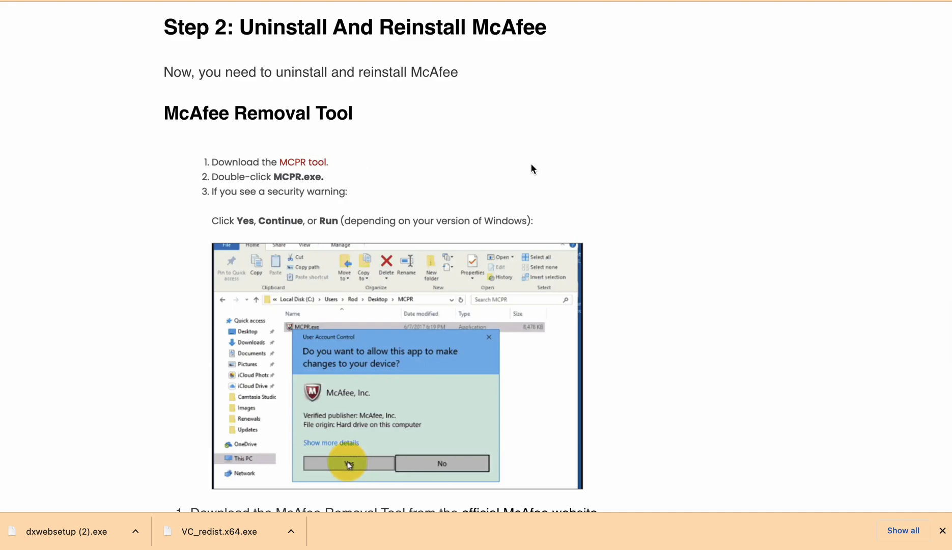
pyautogui.scroll(-3)
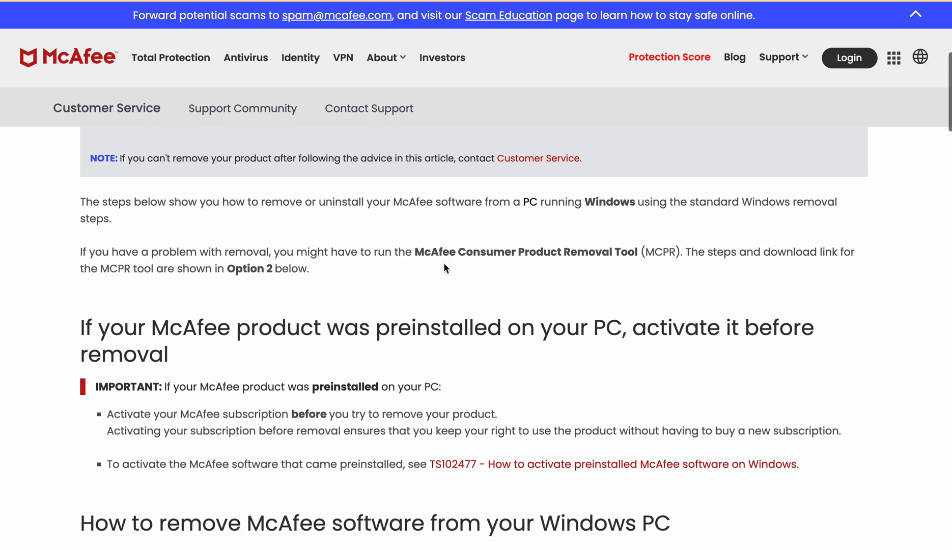
# - Scroll the McAfee removal article to Option 2 — Remove using MCPR and start the MCPR.exe download
pyautogui.scroll(-3)
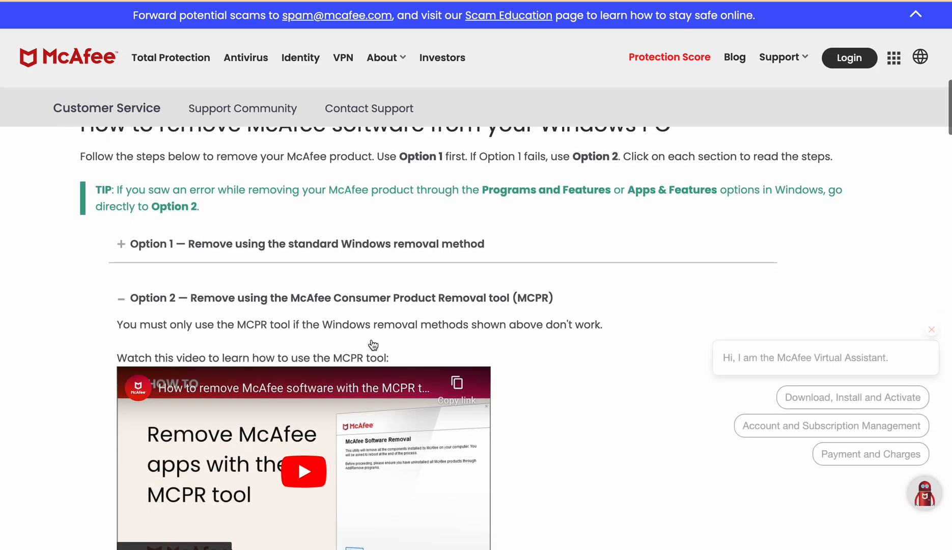
pyautogui.scroll(-3)
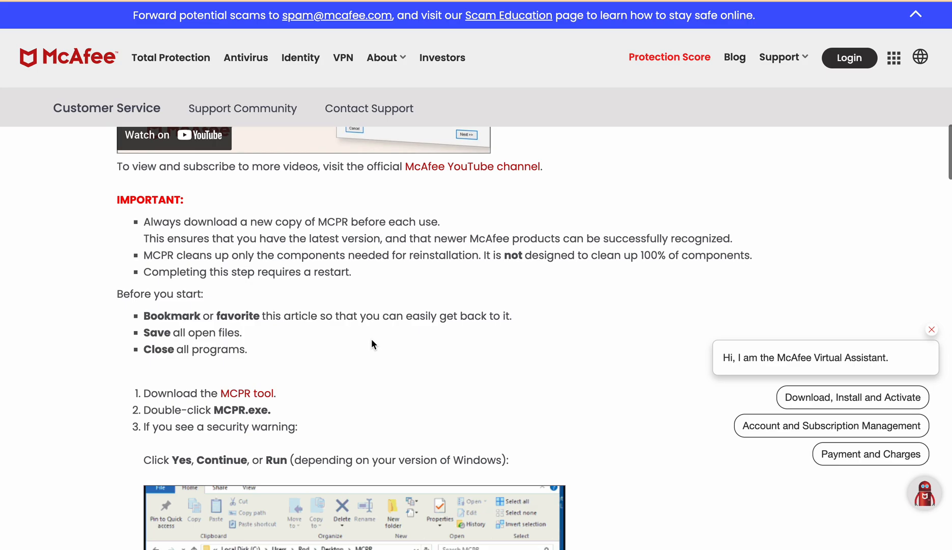
pyautogui.scroll(-3)
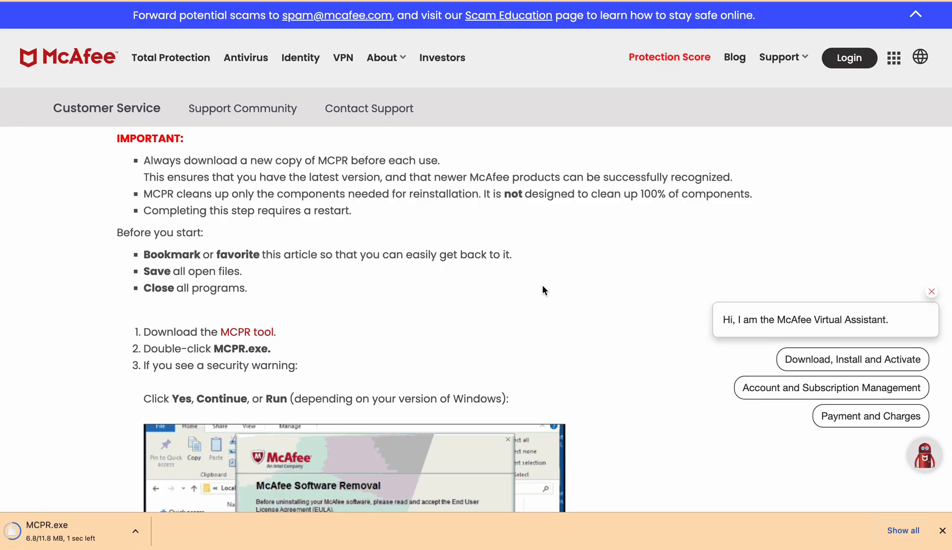
pyautogui.moveTo(560, 242)
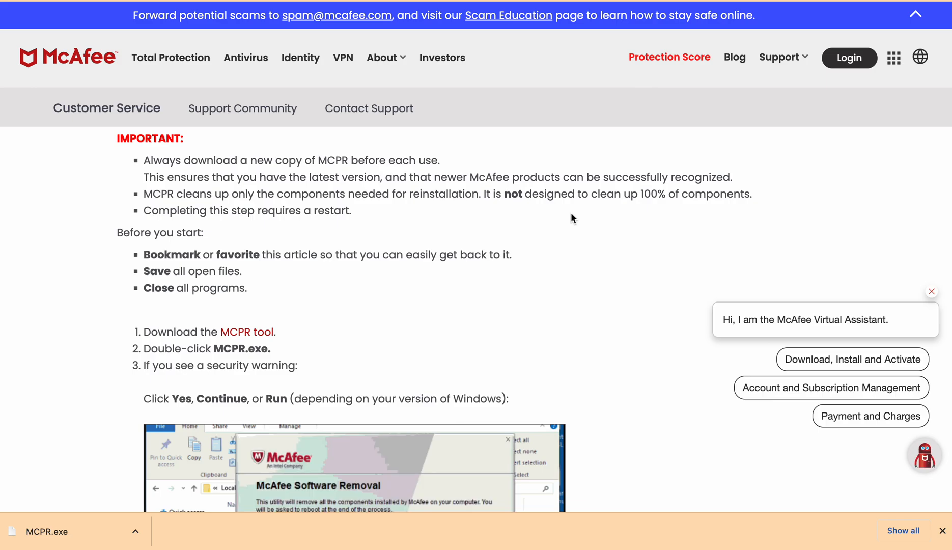
pyautogui.moveTo(576, 227)
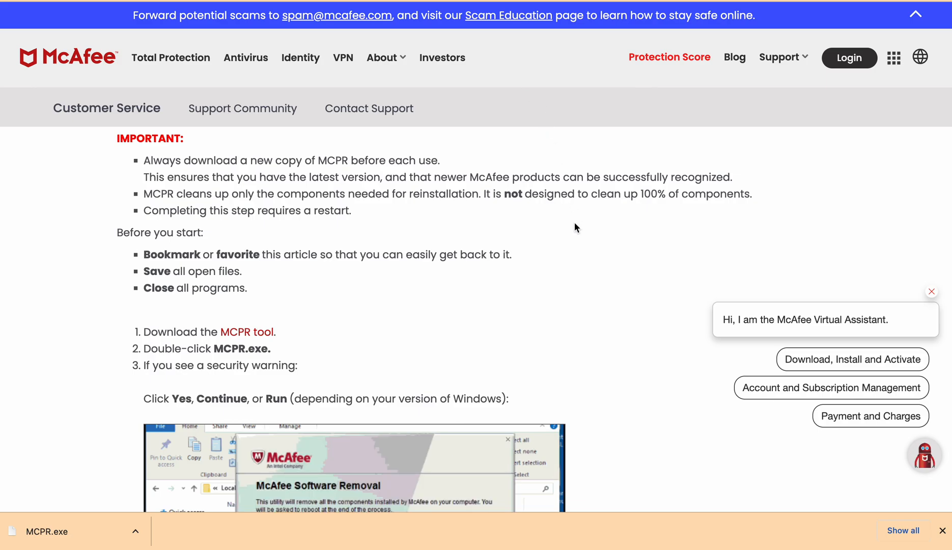
# - Scroll through the MCPR removal steps on the McAfee support page
pyautogui.scroll(-3)
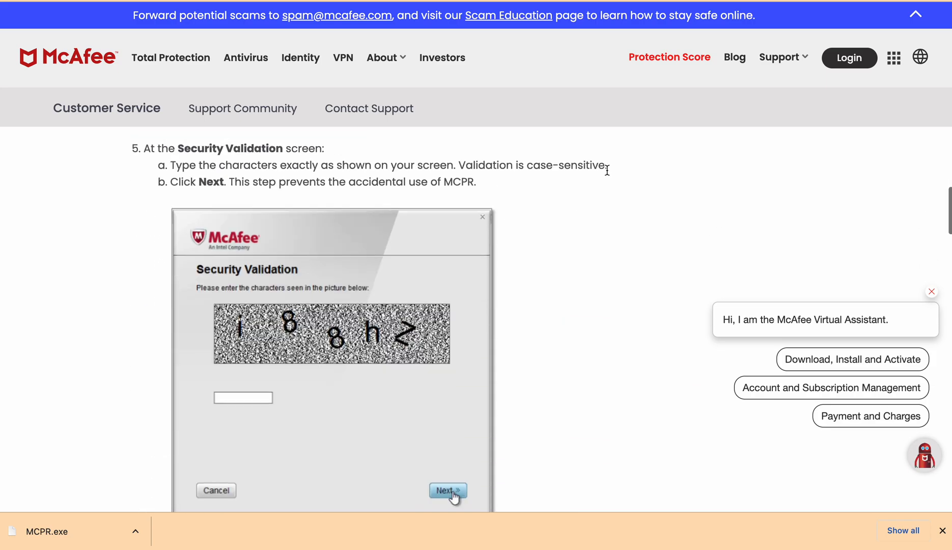
pyautogui.scroll(-3)
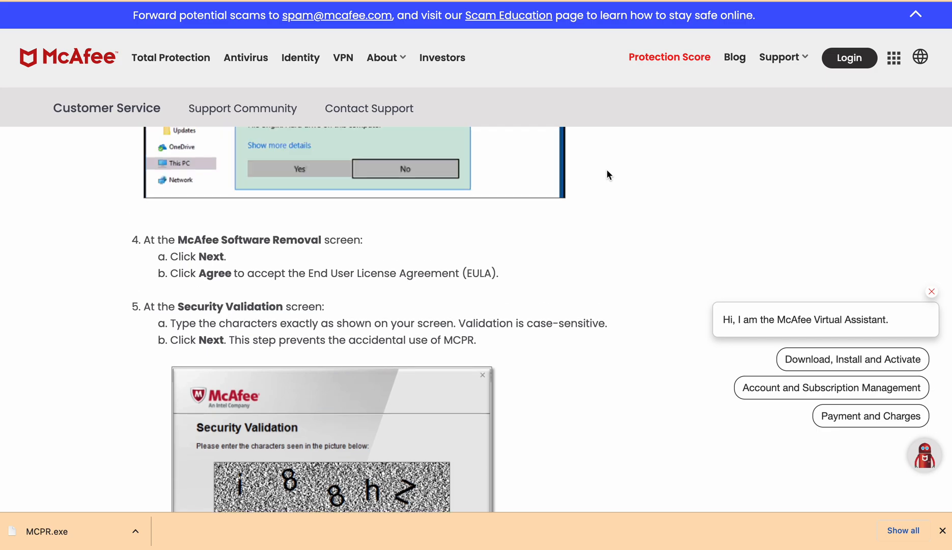
pyautogui.scroll(-3)
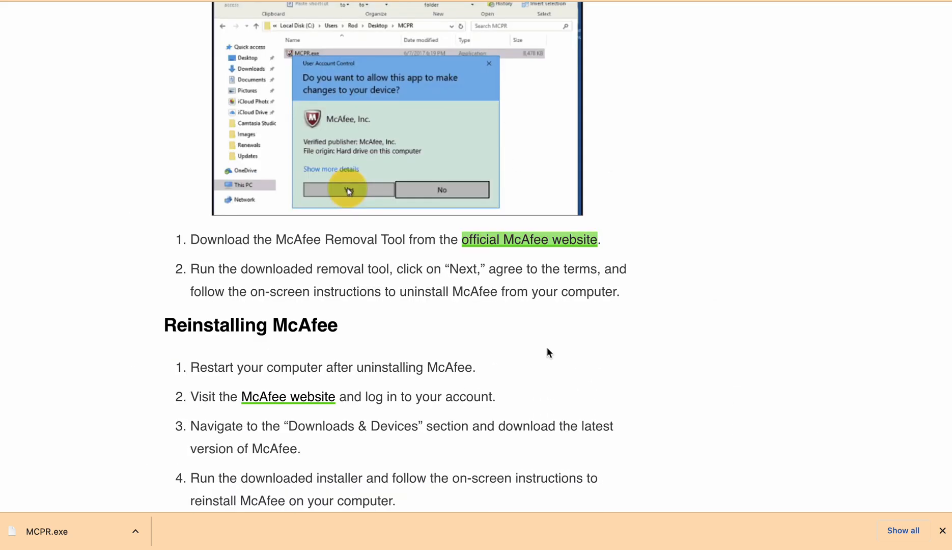
pyautogui.scroll(-3)
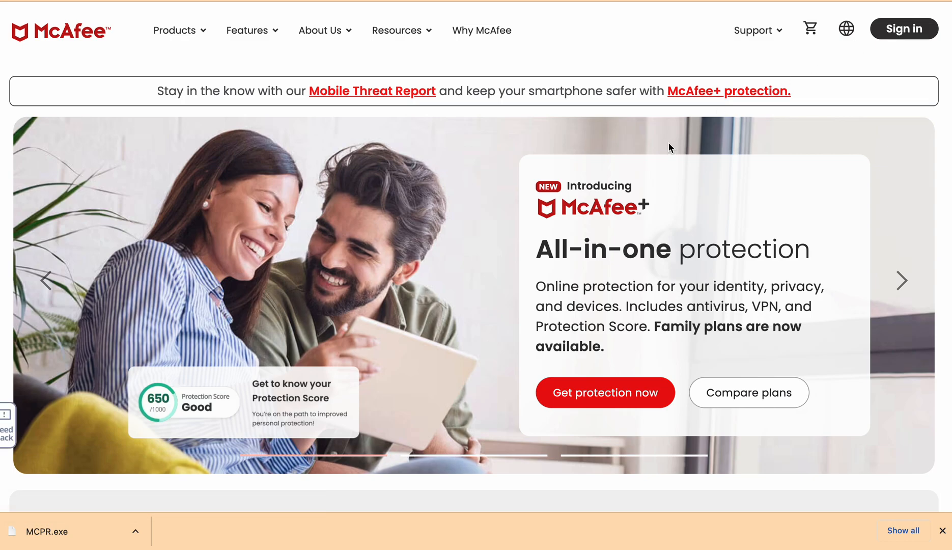
pyautogui.moveTo(620, 169)
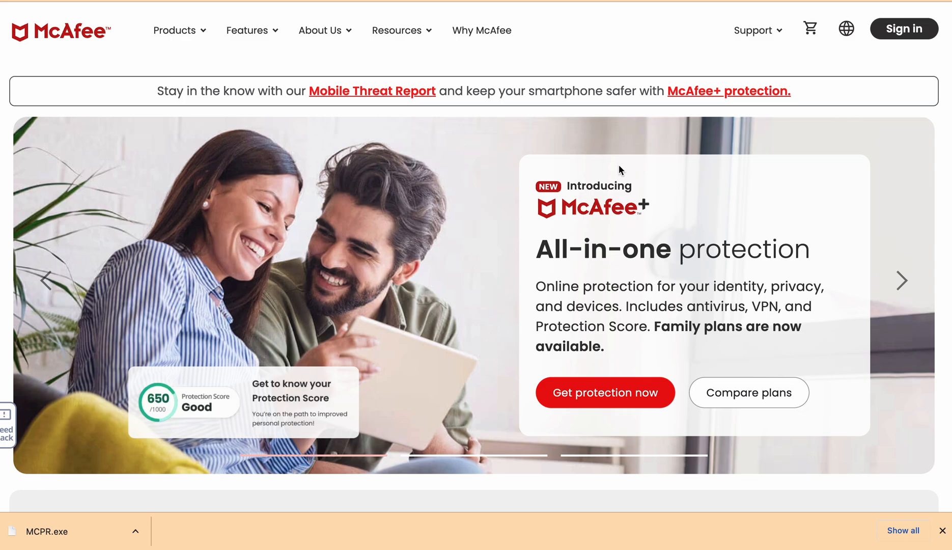
# - Scroll the McAfee home page before returning to the article's Reinstalling McAfee steps
pyautogui.scroll(-3)
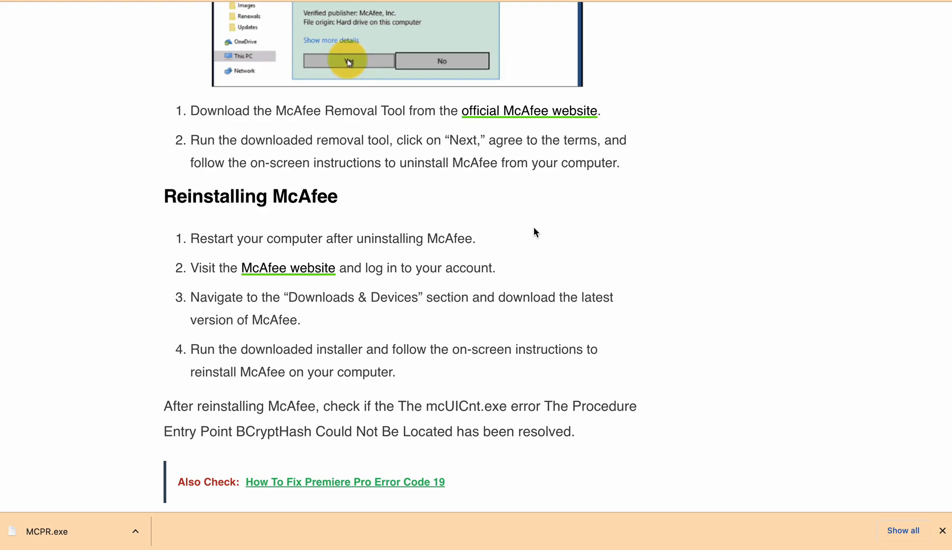
pyautogui.scroll(-3)
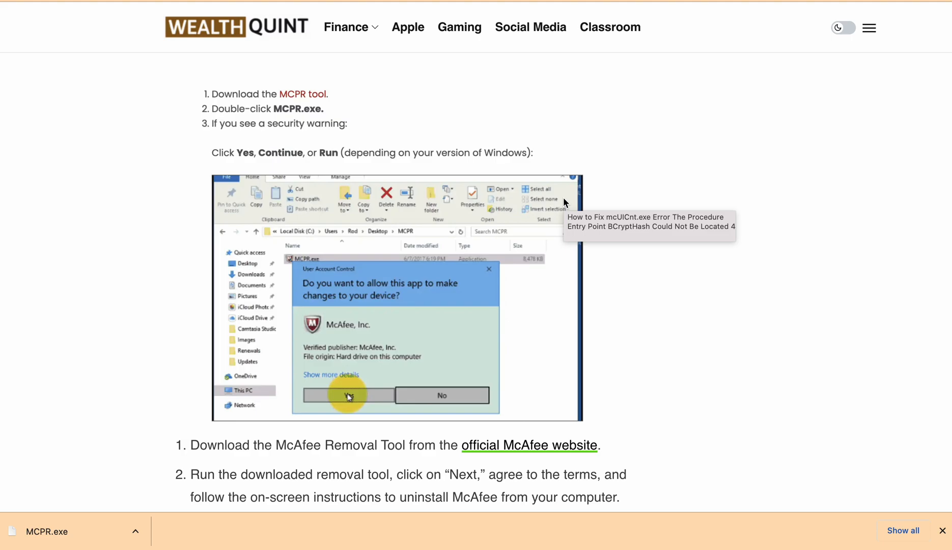
pyautogui.moveTo(580, 170)
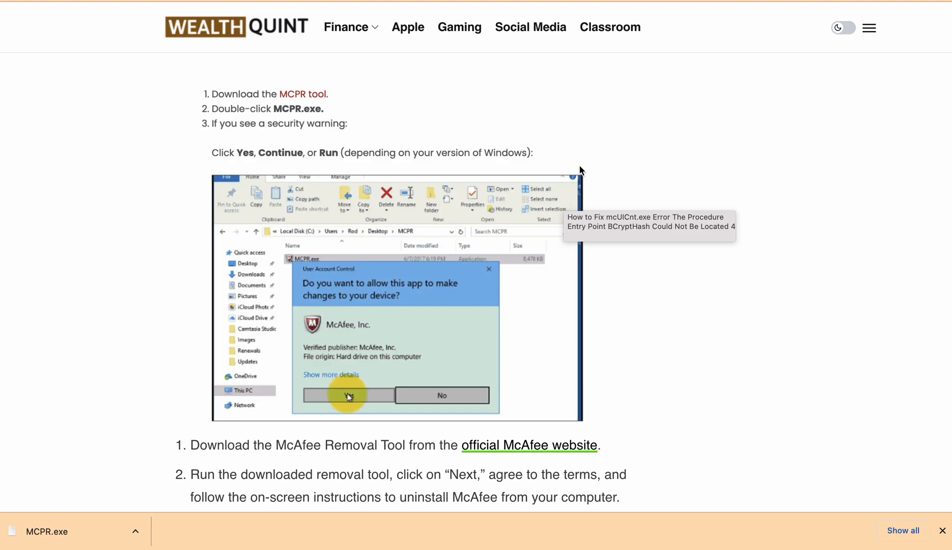